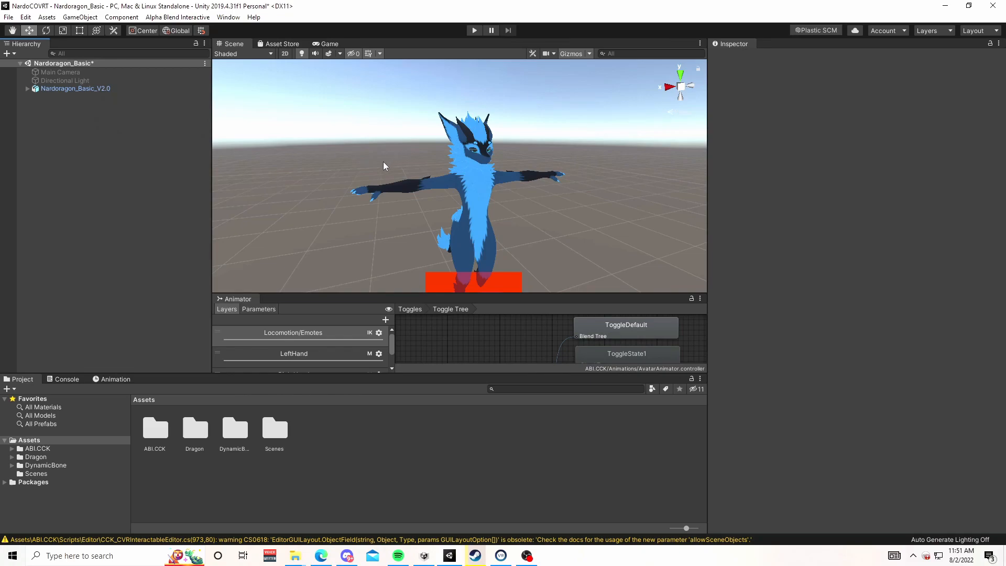
pyautogui.moveTo(363, 146)
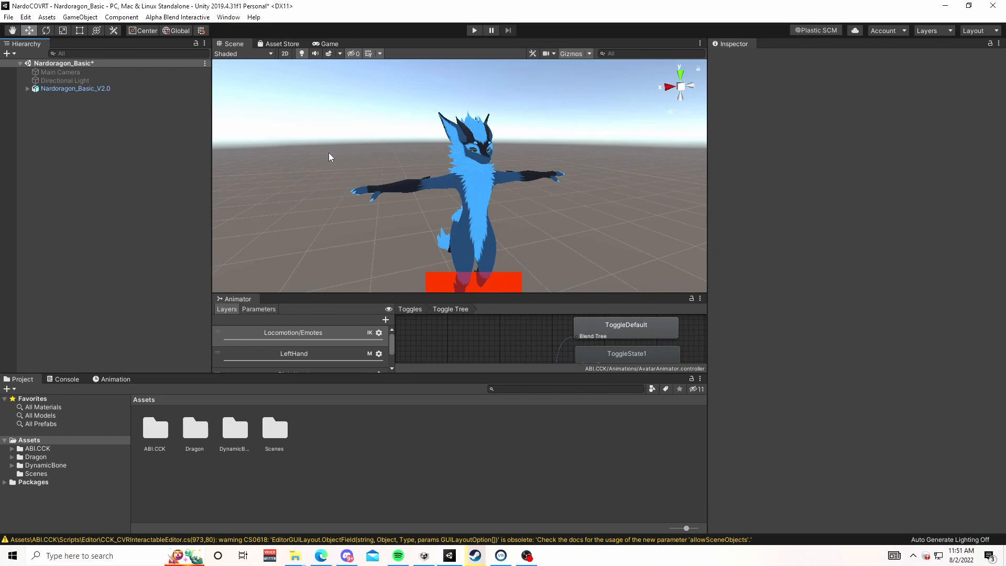
pyautogui.moveTo(462, 188)
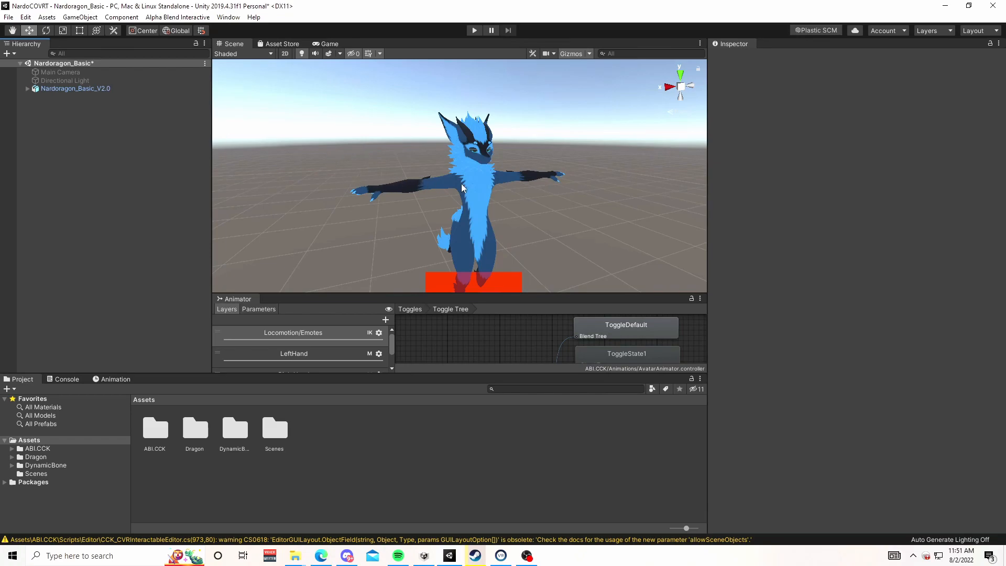
pyautogui.moveTo(420, 161)
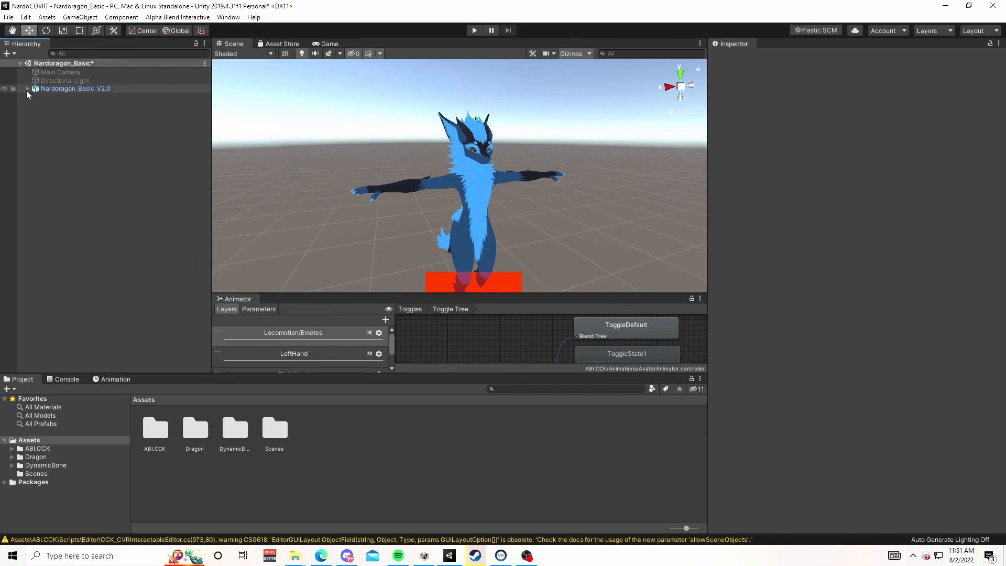
# Step: Expand and select Nardoragon_Basic_V2.0 to show its CVR Avatar components in the Inspector
pyautogui.click(28, 88)
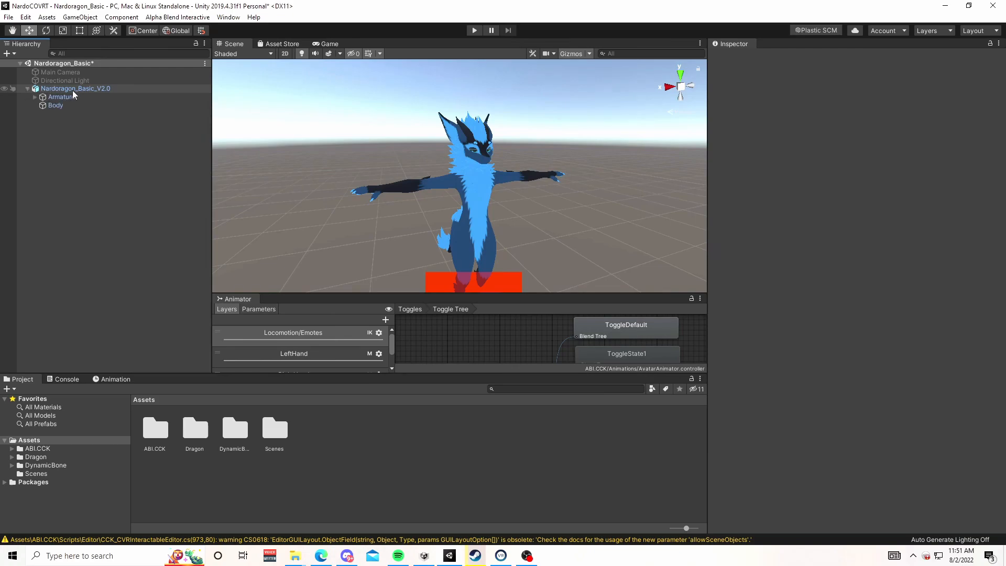
pyautogui.click(75, 88)
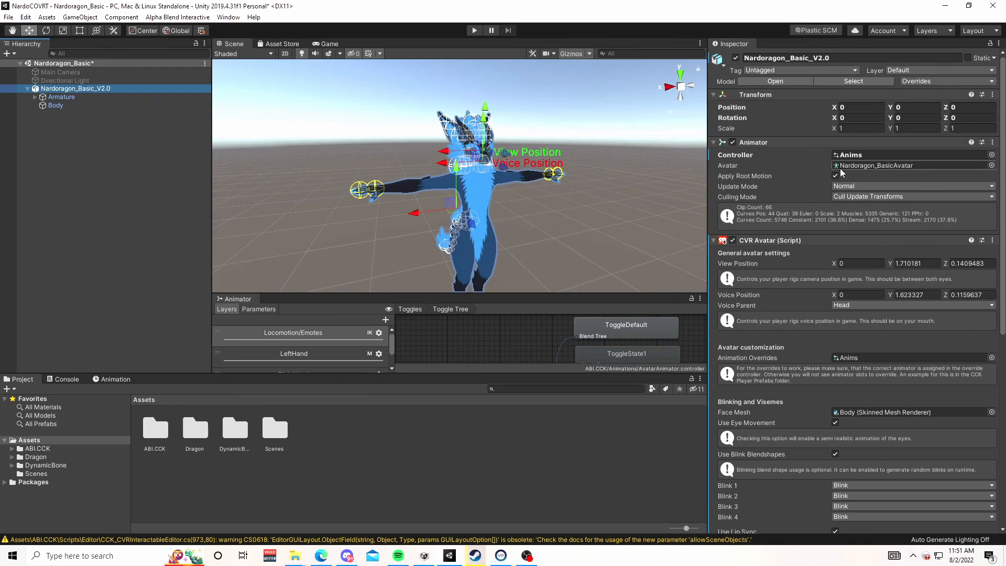
pyautogui.scroll(-3)
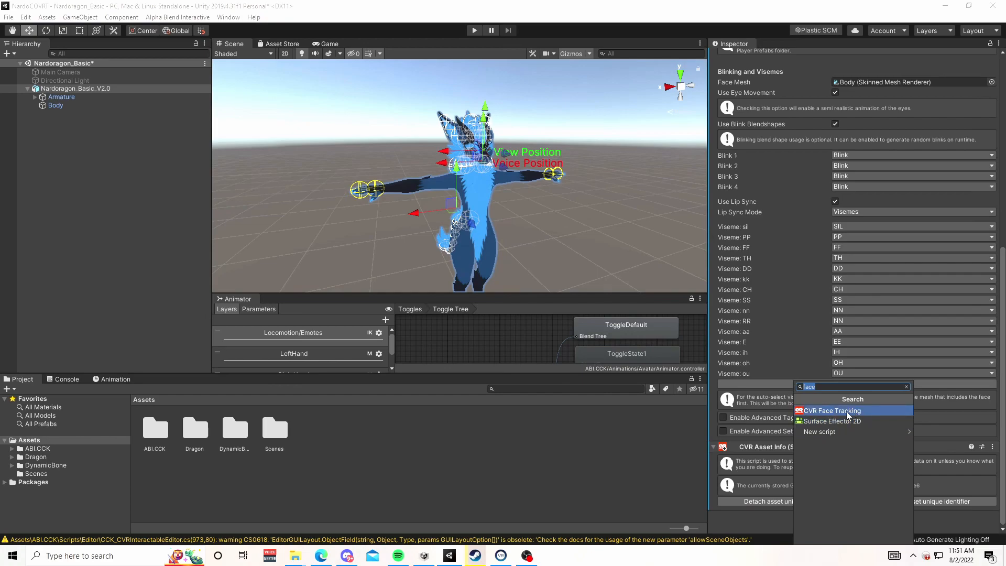
# Step: Attach CVR Face Tracking to the avatar and scroll down to the new component
pyautogui.click(831, 409)
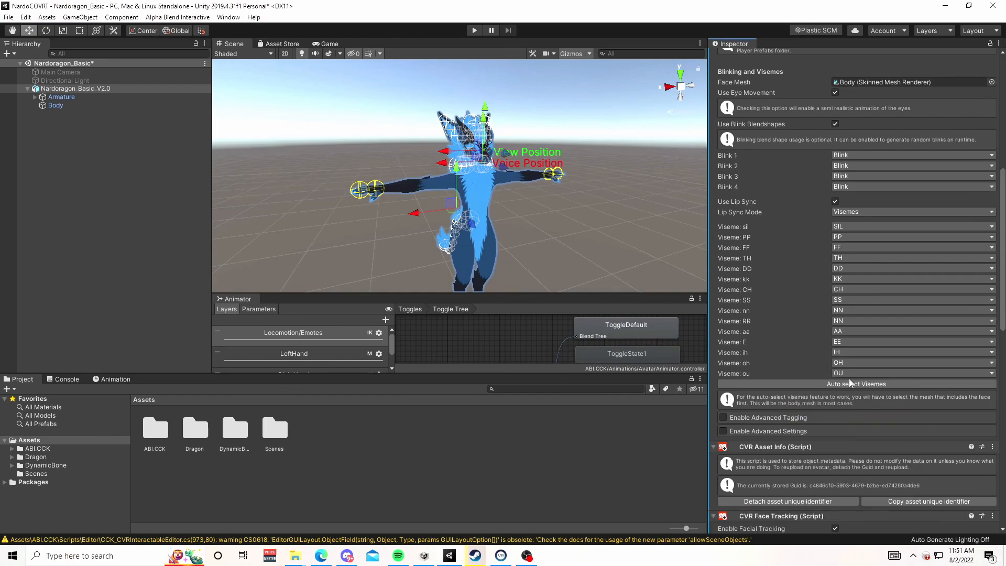
pyautogui.scroll(-3)
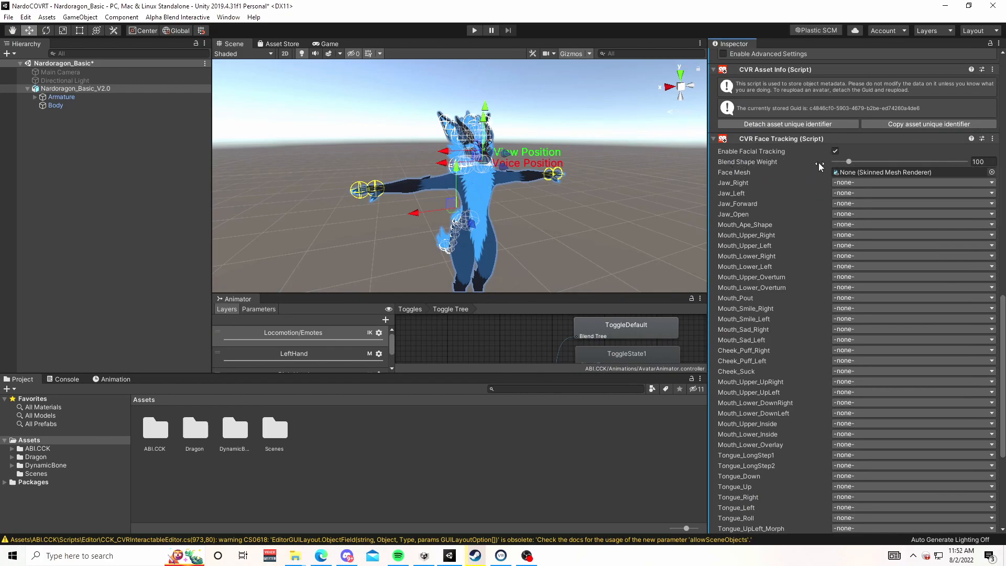
pyautogui.moveTo(826, 179)
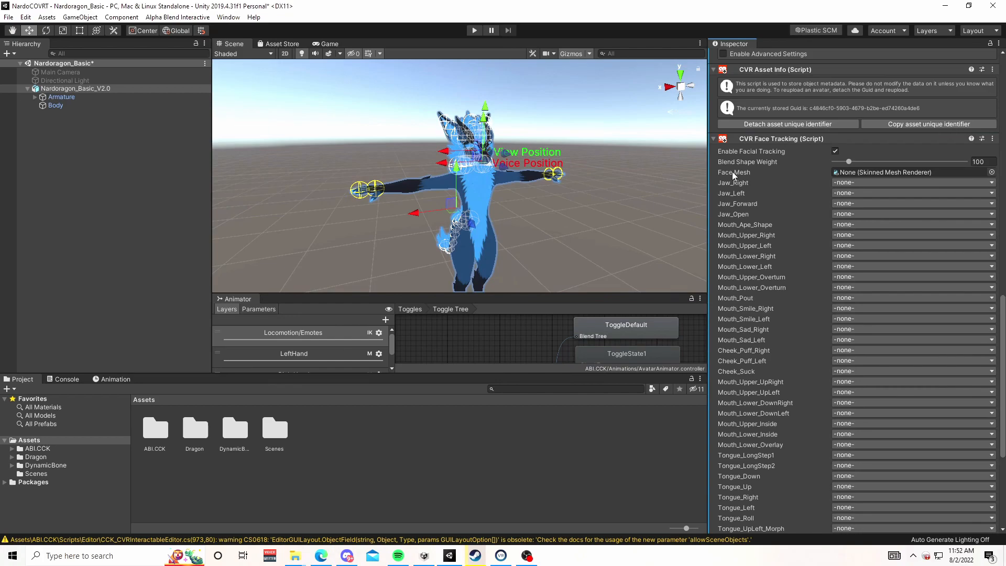
pyautogui.moveTo(925, 182)
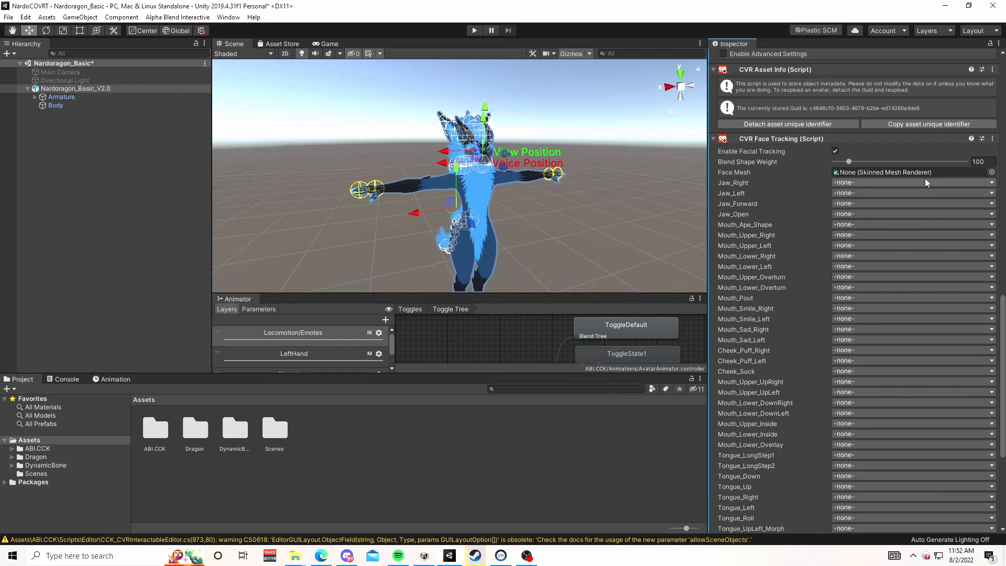
# Step: Assign the avatar's Body skinned mesh as the CVR Face Tracking face mesh
pyautogui.click(55, 105)
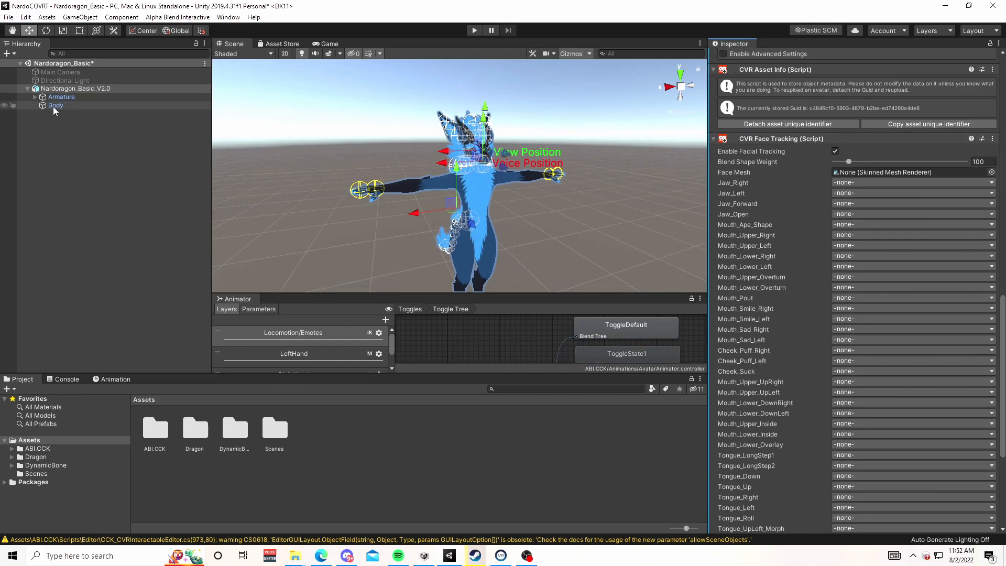
pyautogui.click(911, 172)
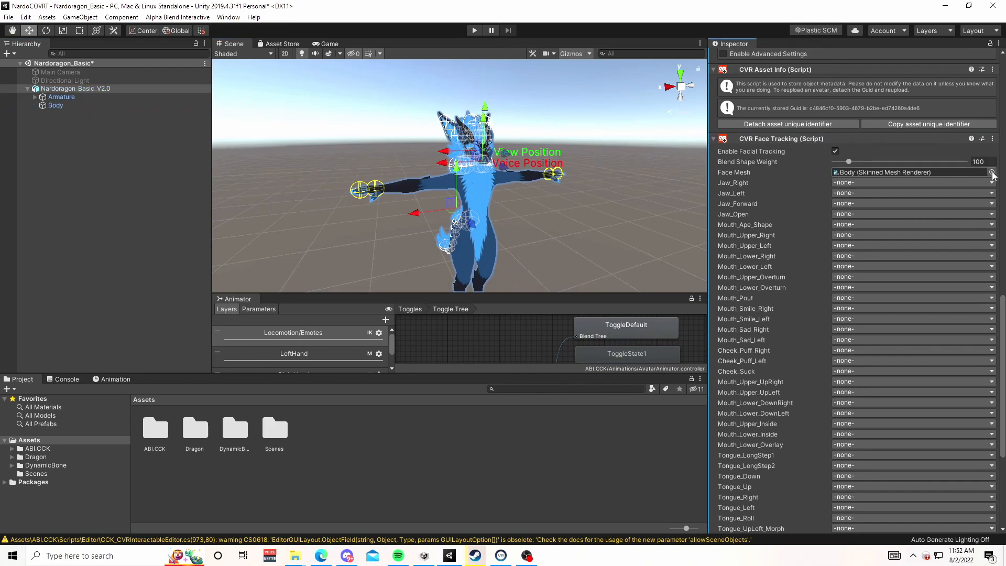
pyautogui.click(991, 171)
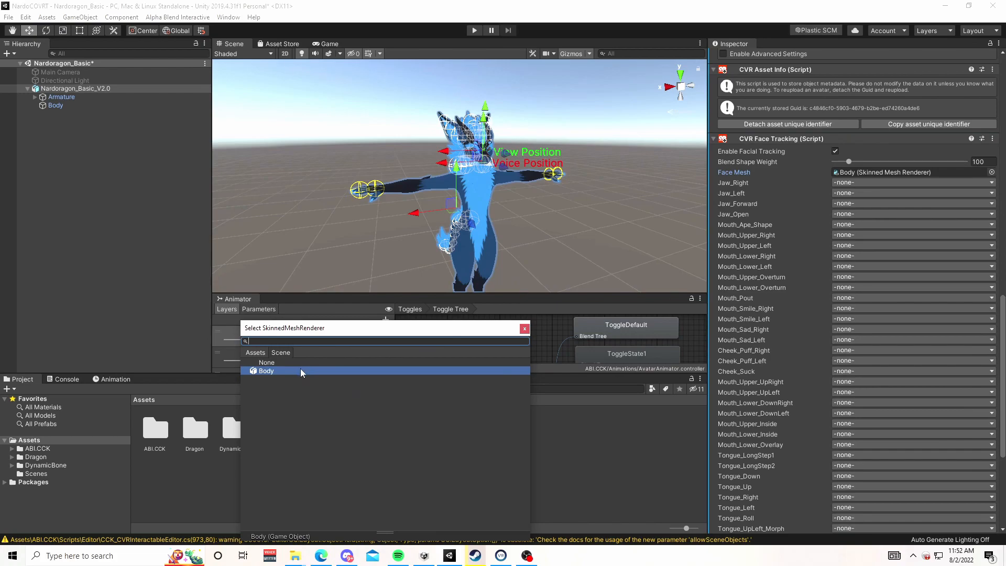
pyautogui.click(266, 371)
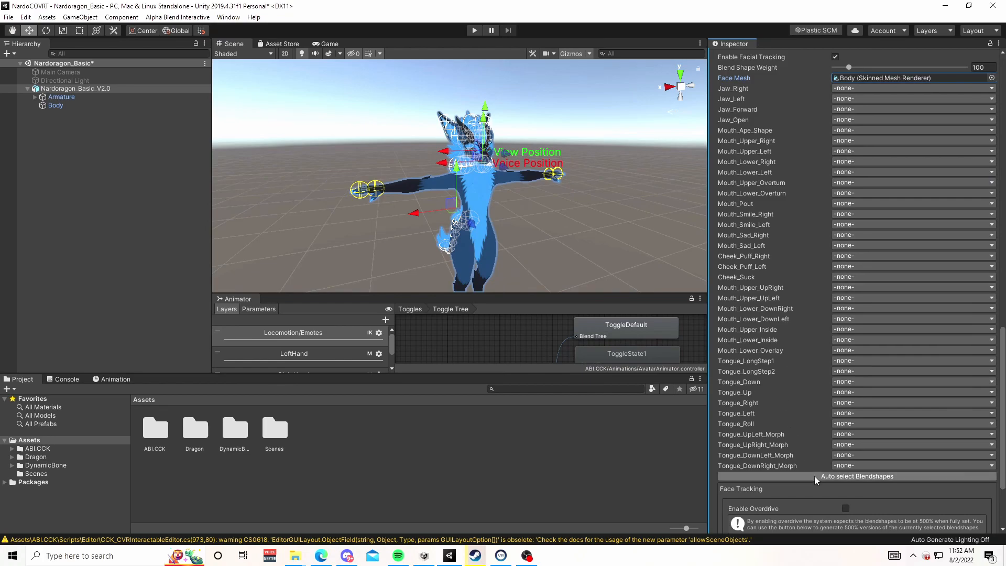
# Step: Auto-select blendshapes so slots fill with Body shapes like Mouth_Pout and Tongue_Up
pyautogui.click(857, 475)
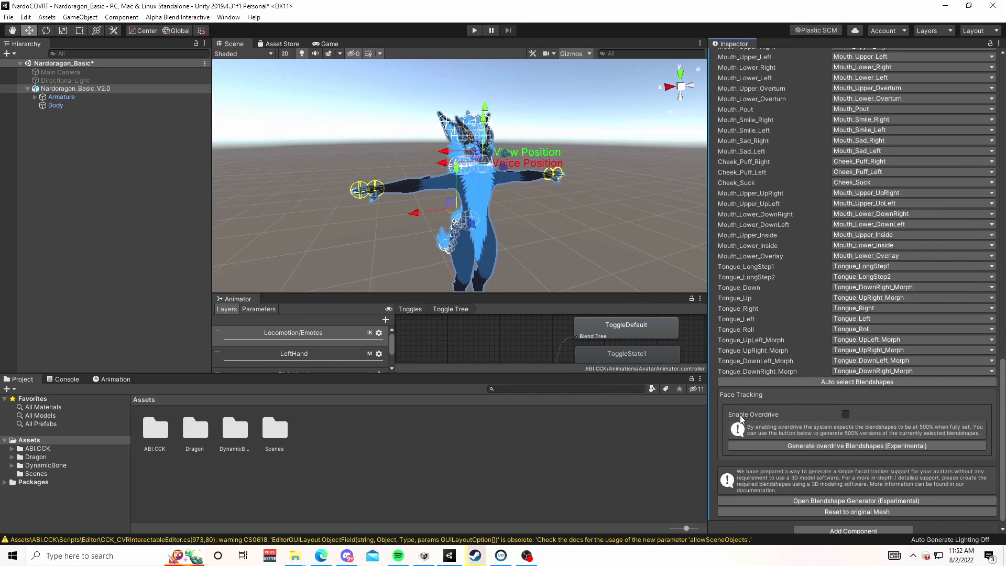
pyautogui.moveTo(858, 419)
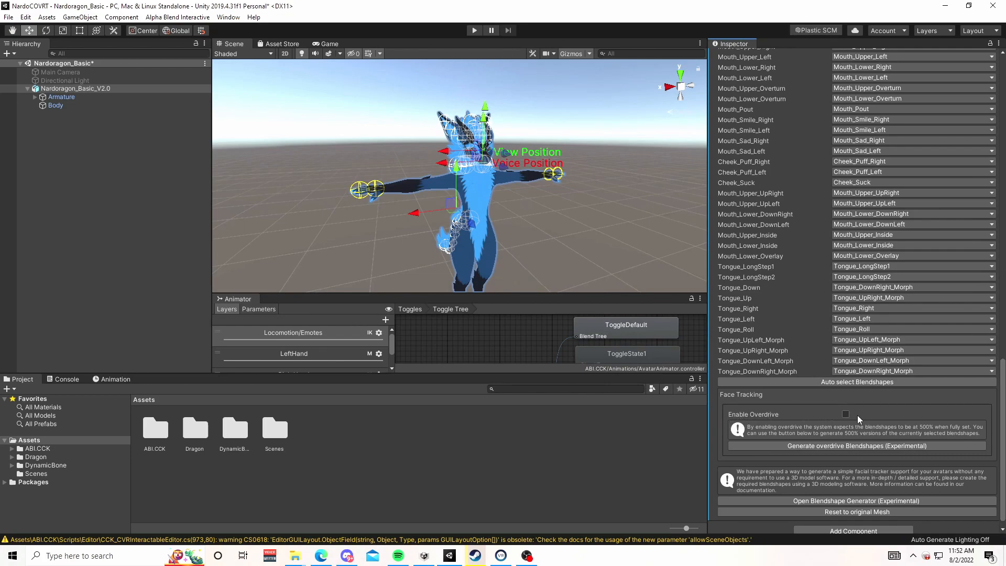
pyautogui.moveTo(866, 422)
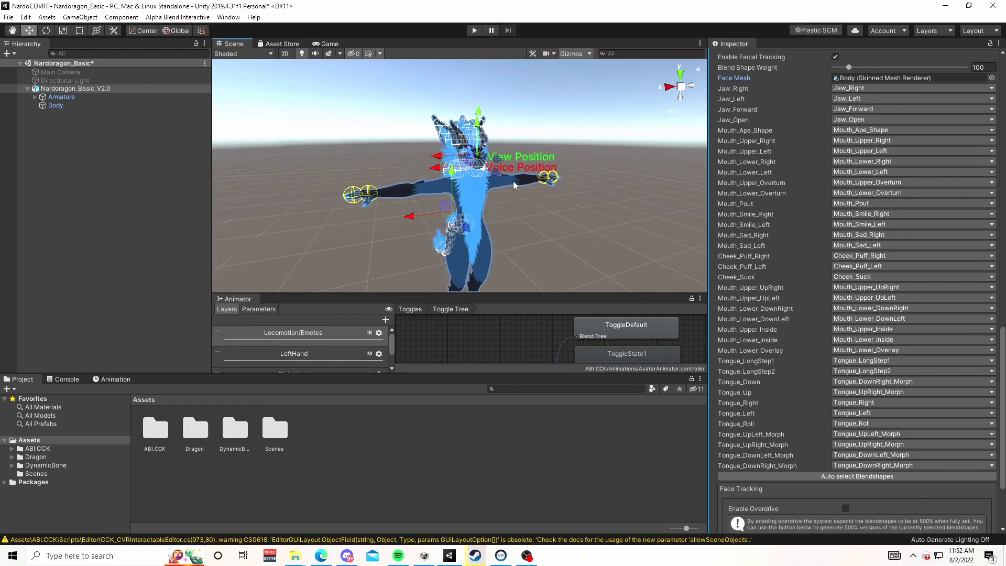
pyautogui.moveTo(335, 178)
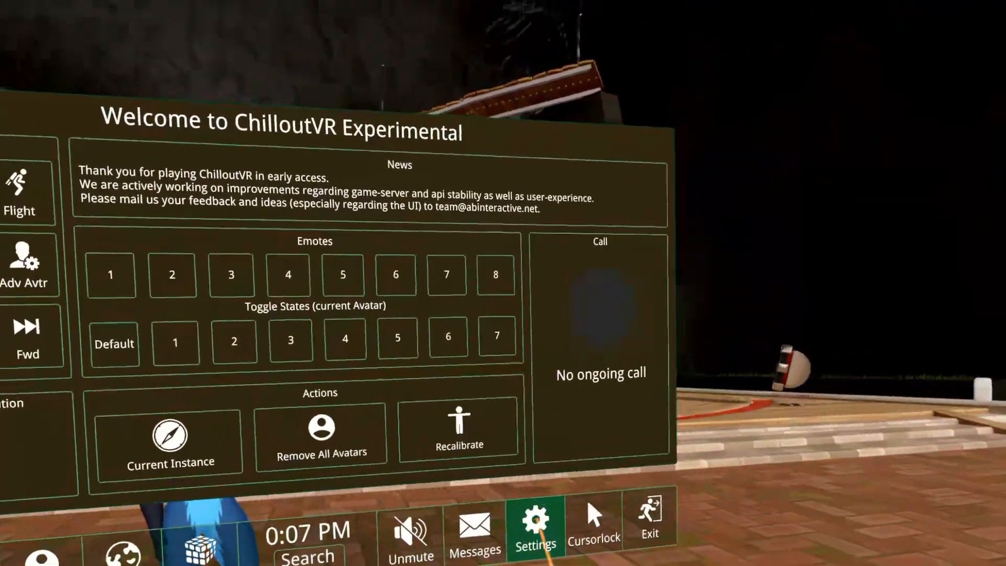
# Step: Open ChilloutVR's Settings from the quick menu to show general options like player height
pyautogui.click(534, 529)
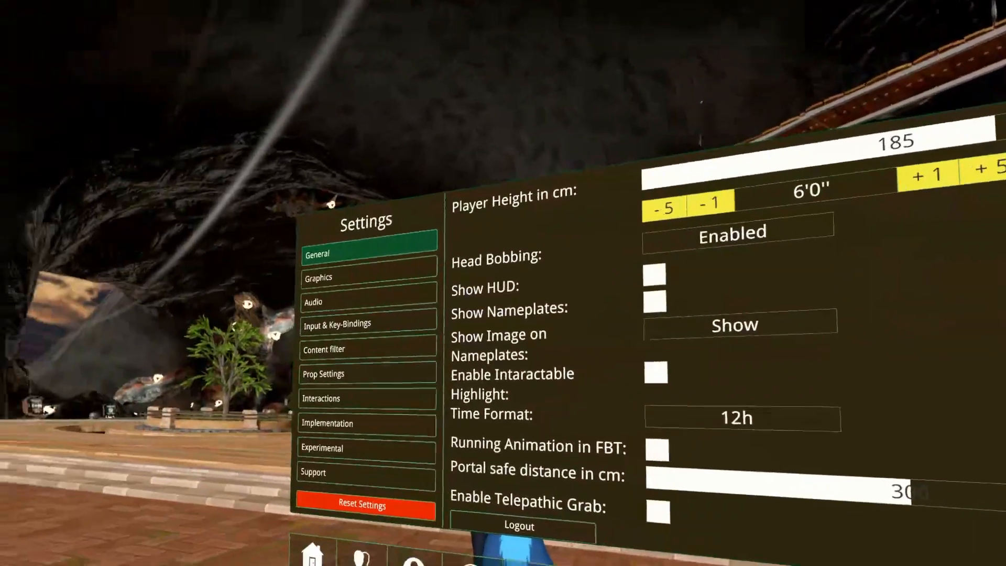